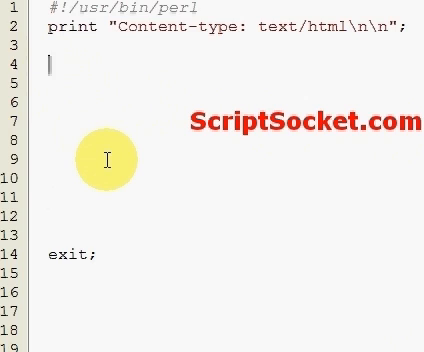
type("prin")
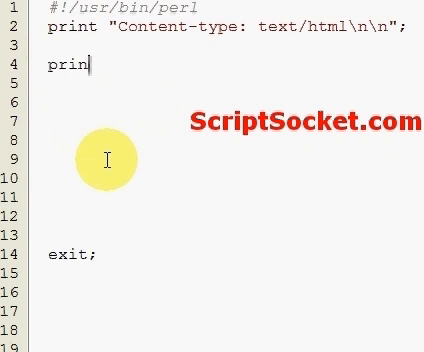
type("t \"\";")
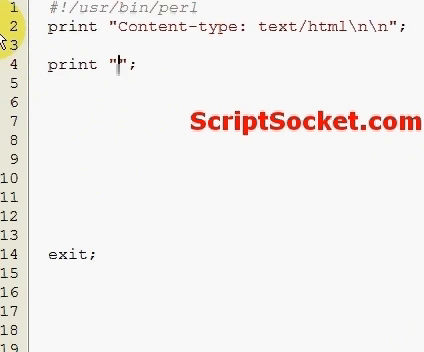
type("1st block")
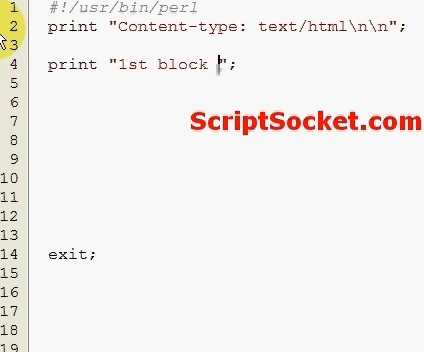
type("of cod")
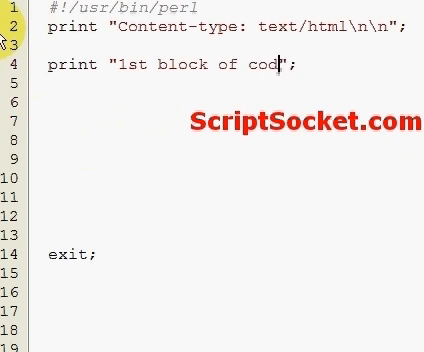
type("e.")
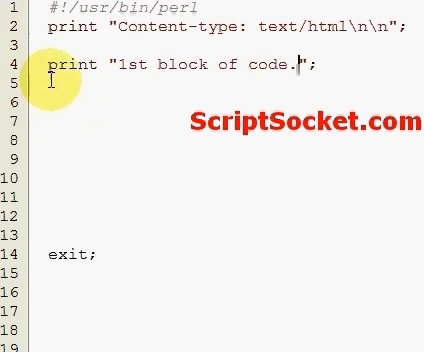
mouse_move(96, 68)
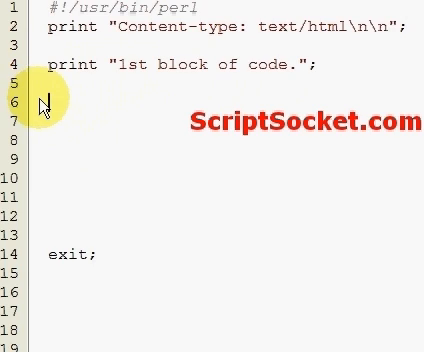
type("$")
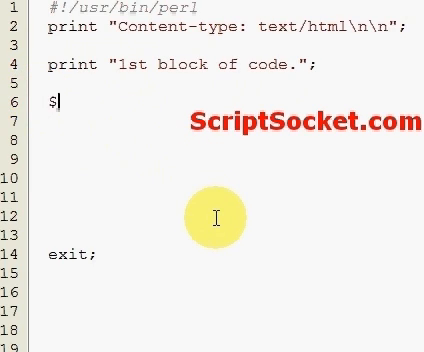
type("Seco")
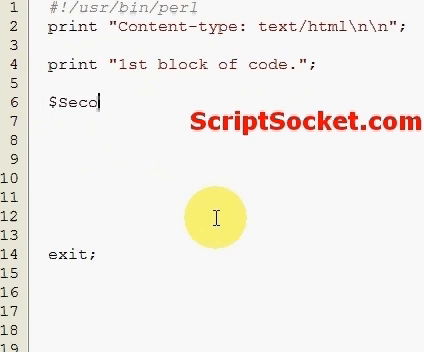
type("nd")
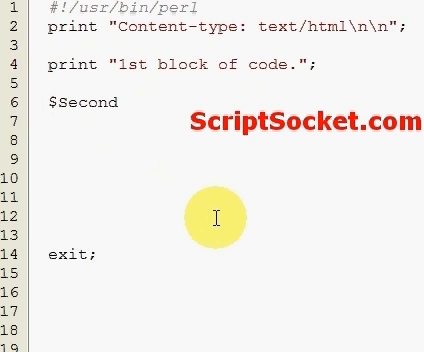
type("= \"2")
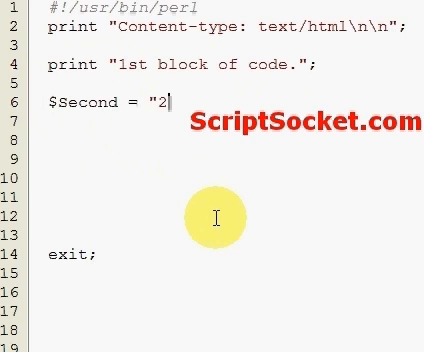
type("nd\";")
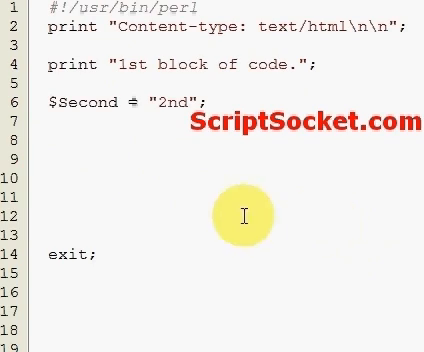
mouse_move(240, 196)
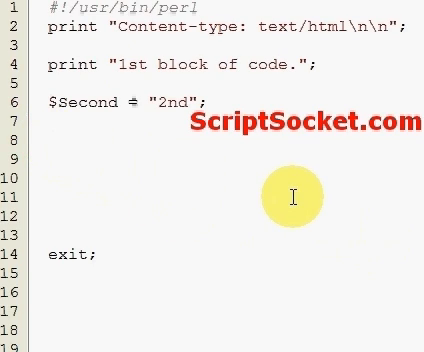
type("require")
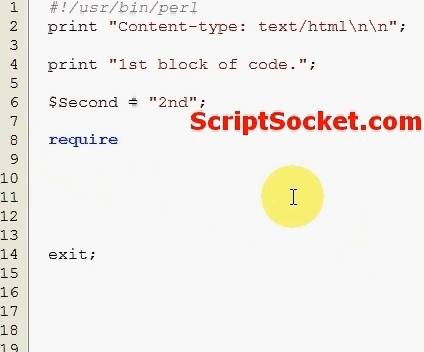
type("\"fil")
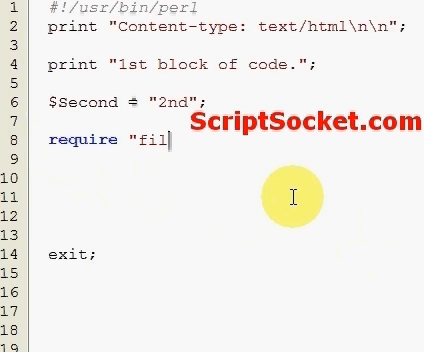
type("e.c")
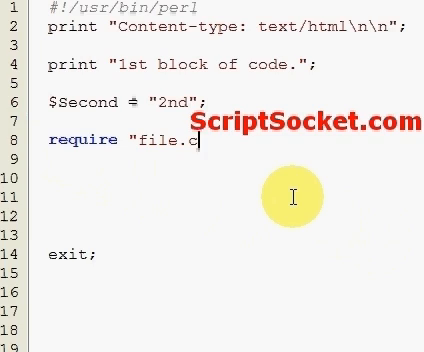
type("gi\";")
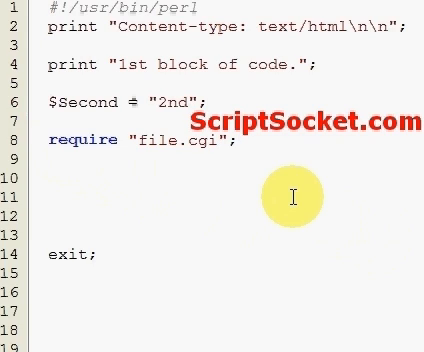
type("print \"")
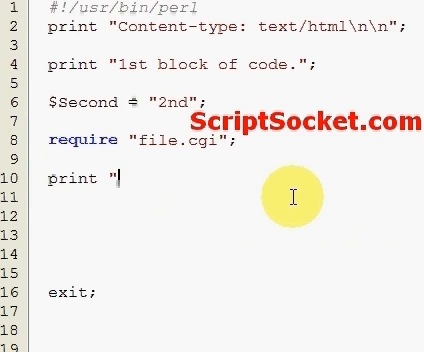
type("\"\";")
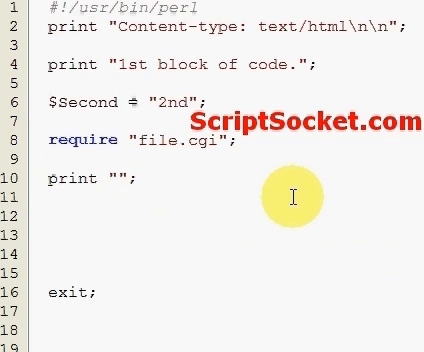
type("$Third")
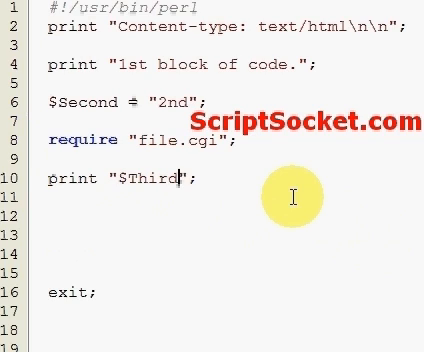
type("block")
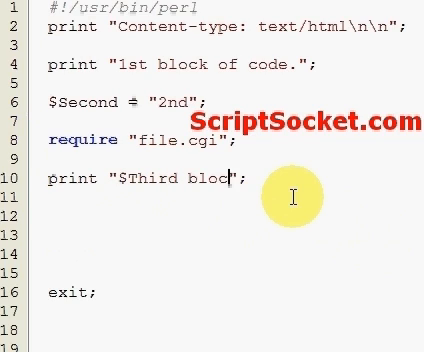
type("of")
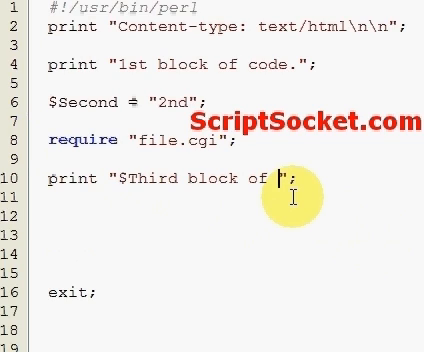
type("code\\r")
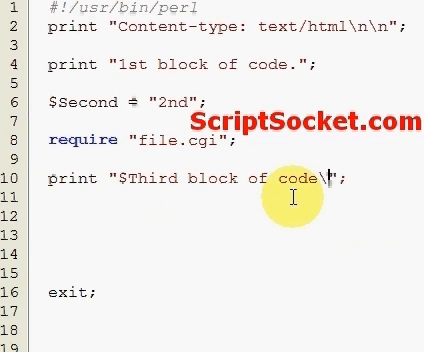
type("n")
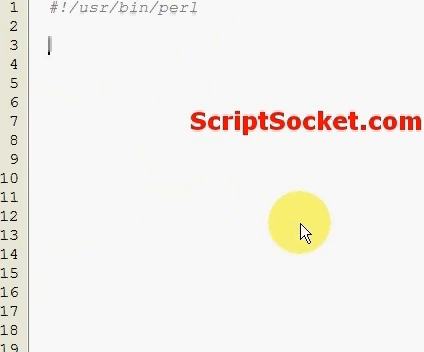
type("print")
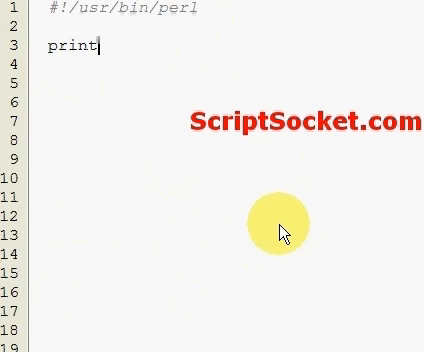
type("\"\";")
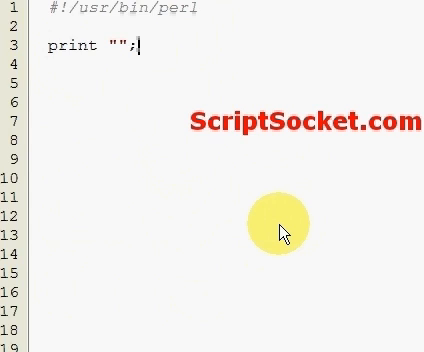
type("$")
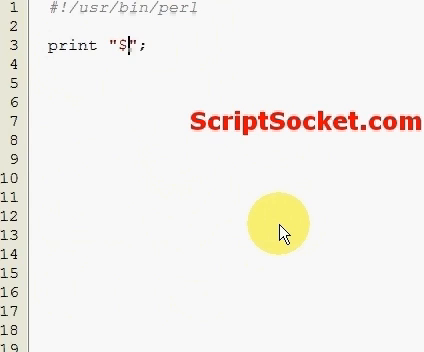
type("Second b")
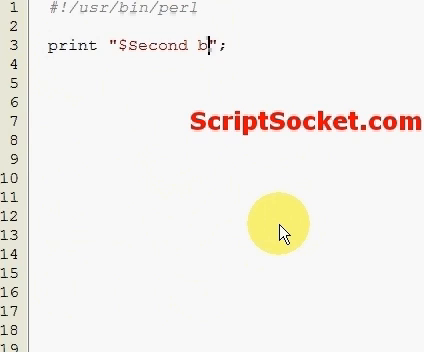
type("lock o")
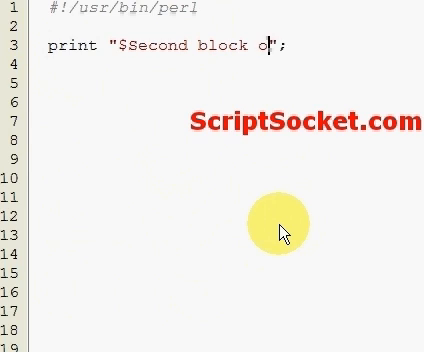
type("f code.")
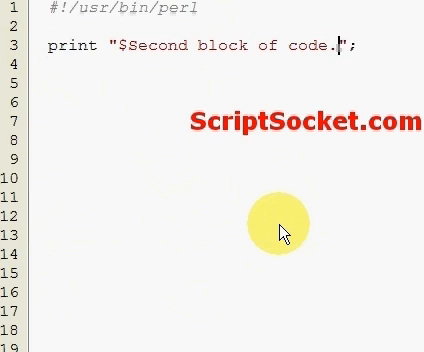
type("\\n")
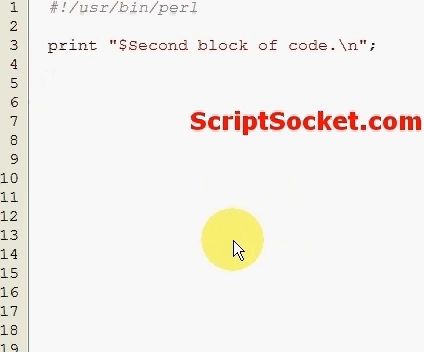
type("$Thi")
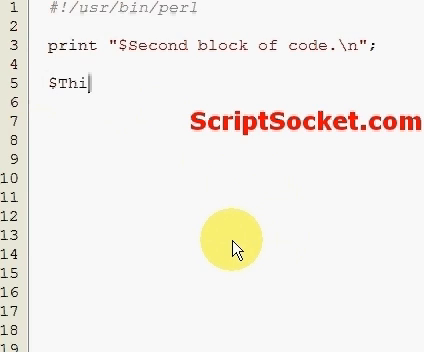
type("rd")
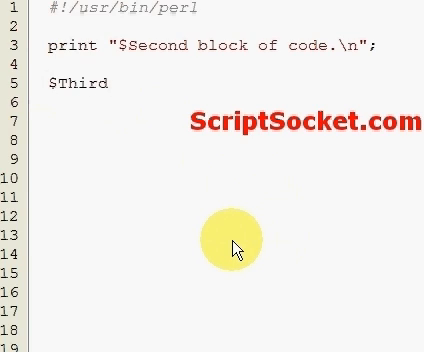
type("= \"")
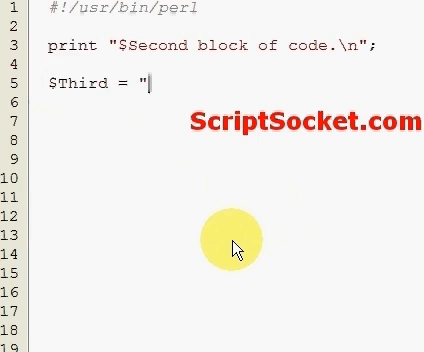
type("3rd")
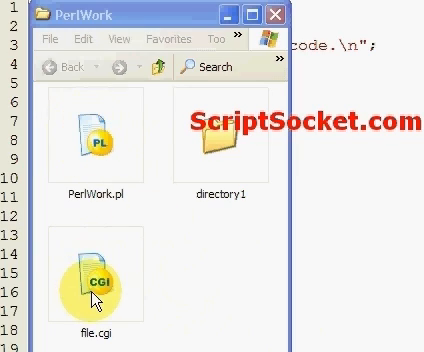
mouse_move(176, 288)
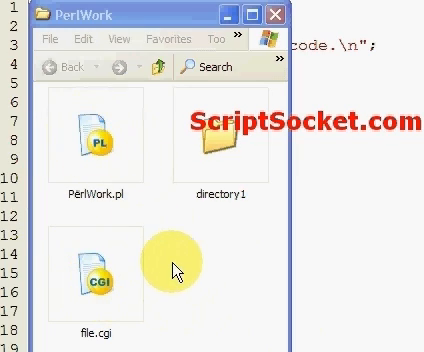